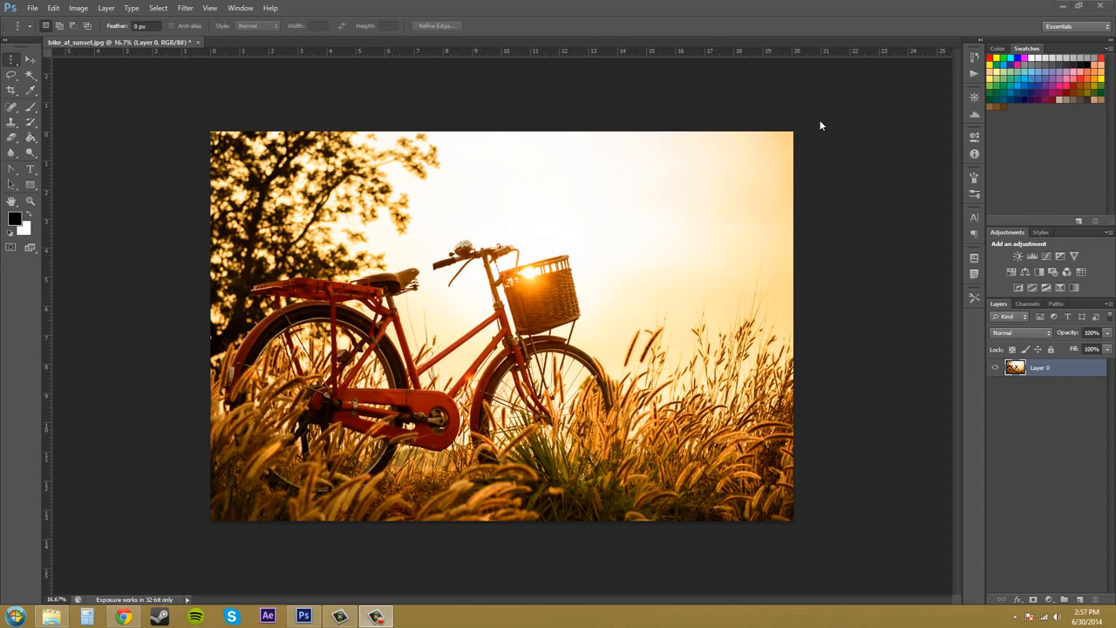
mouse_move(12, 68)
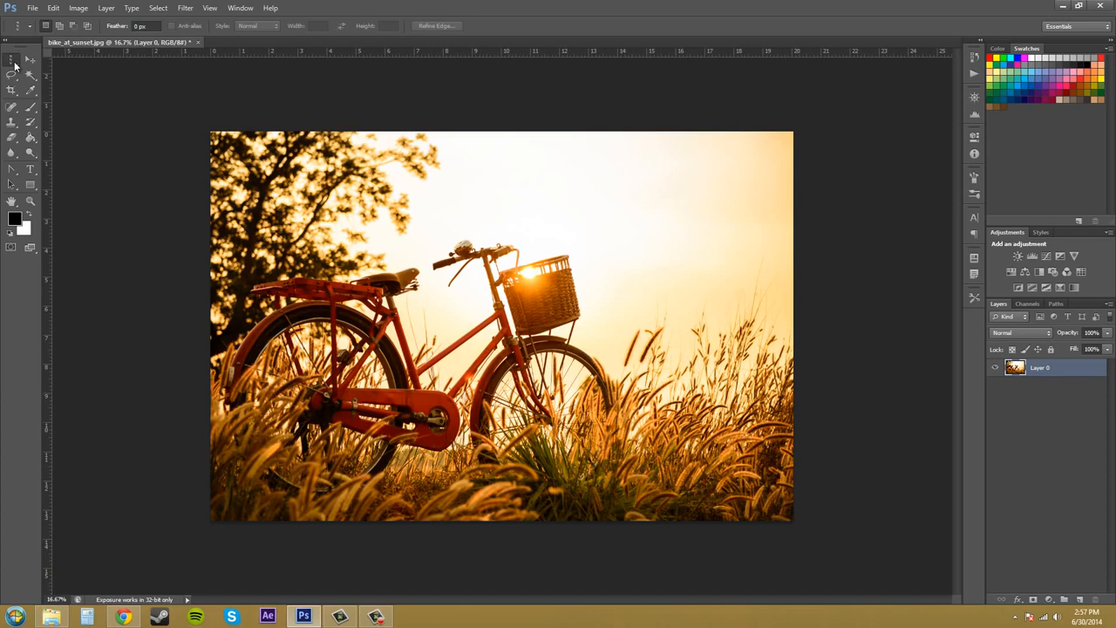
Step: Switch to the Single Column Marquee Tool from the marquee flyout
left_click(12, 60)
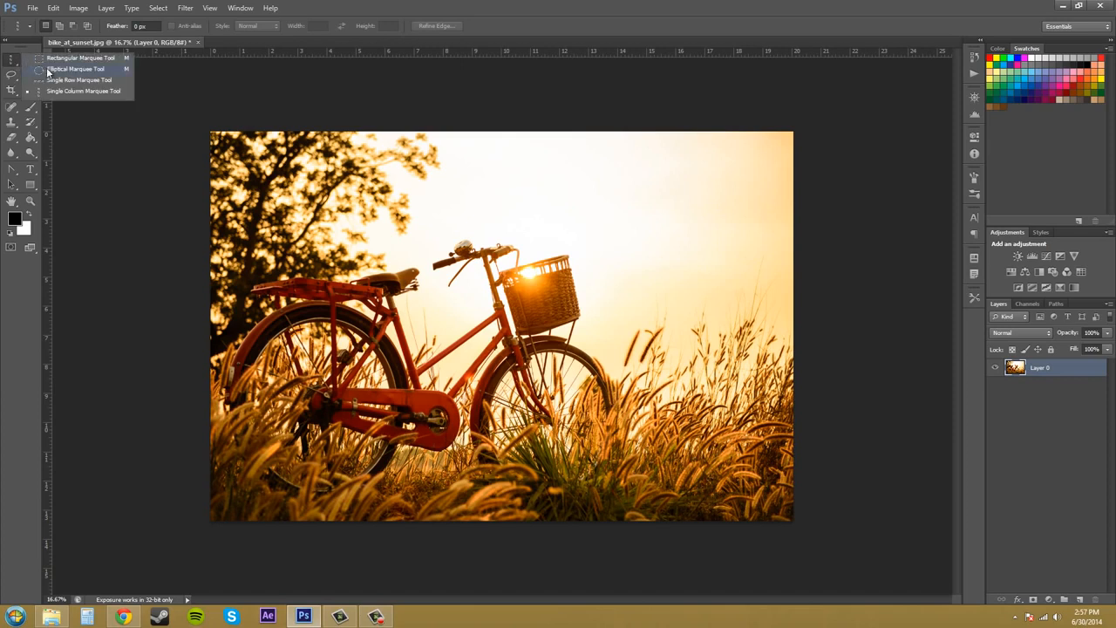
mouse_move(79, 80)
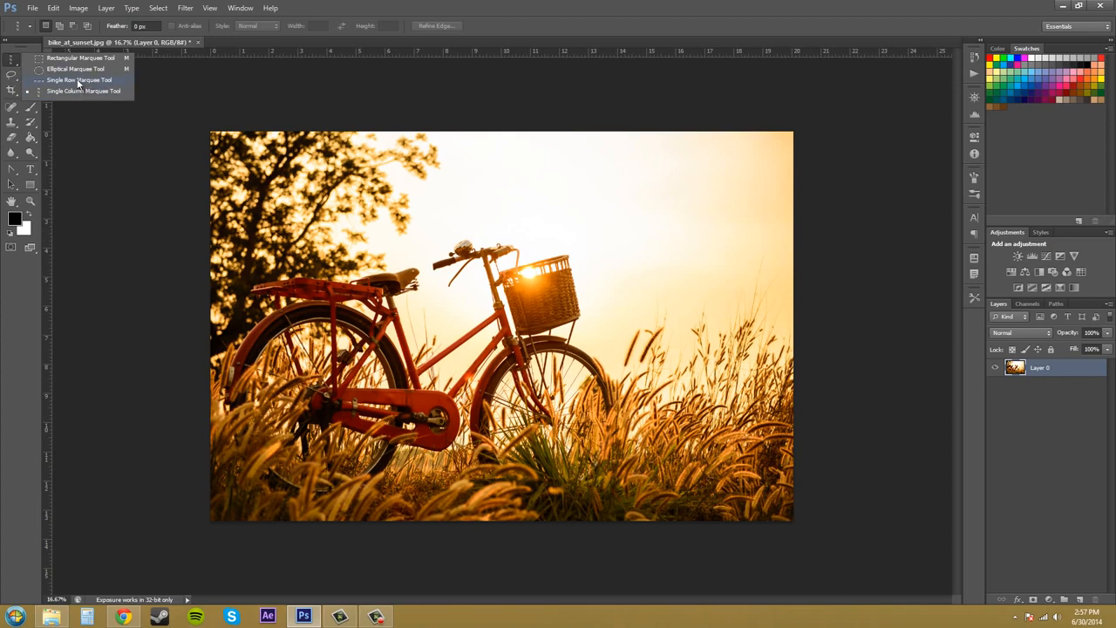
mouse_move(74, 91)
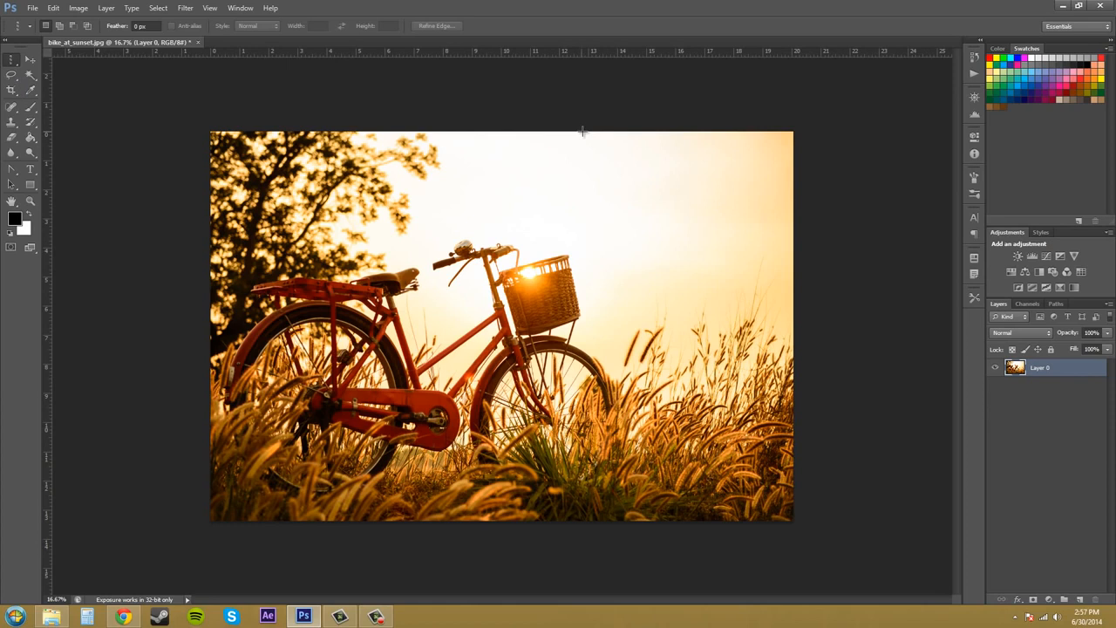
mouse_move(529, 177)
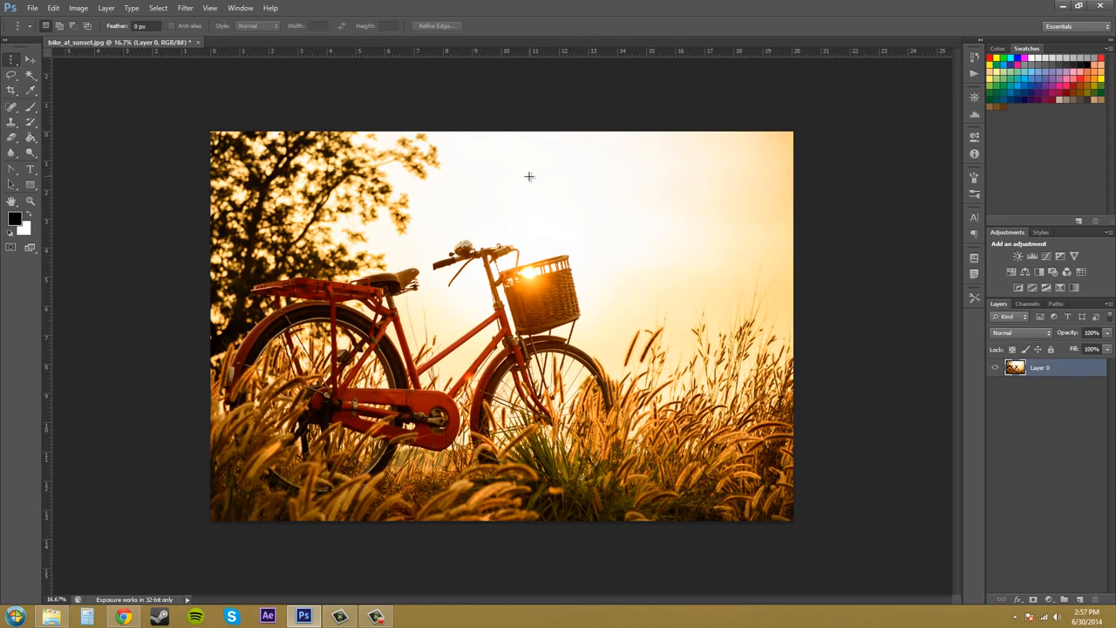
mouse_move(566, 211)
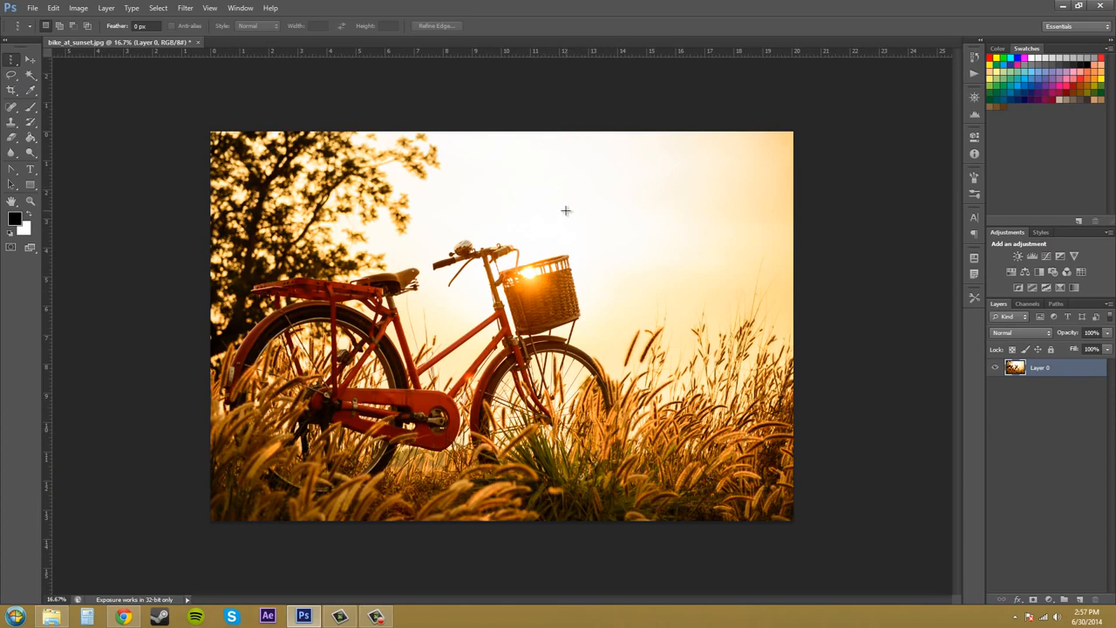
Step: Select a one-pixel column through the bicycle basket, top to bottom
left_click_drag(564, 120, 564, 518)
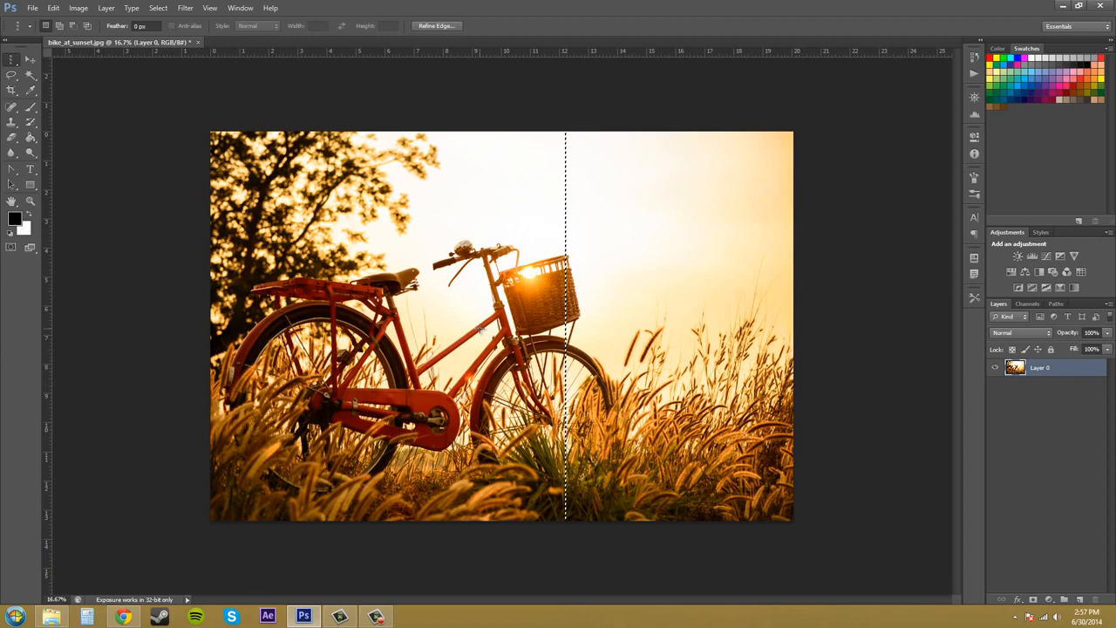
mouse_move(487, 229)
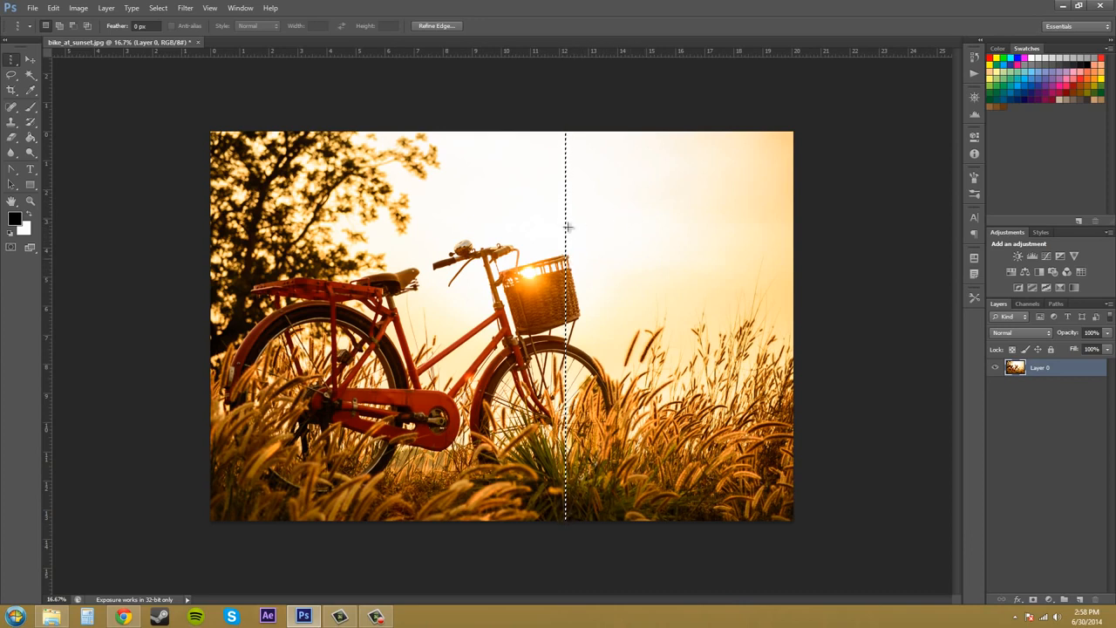
mouse_move(512, 218)
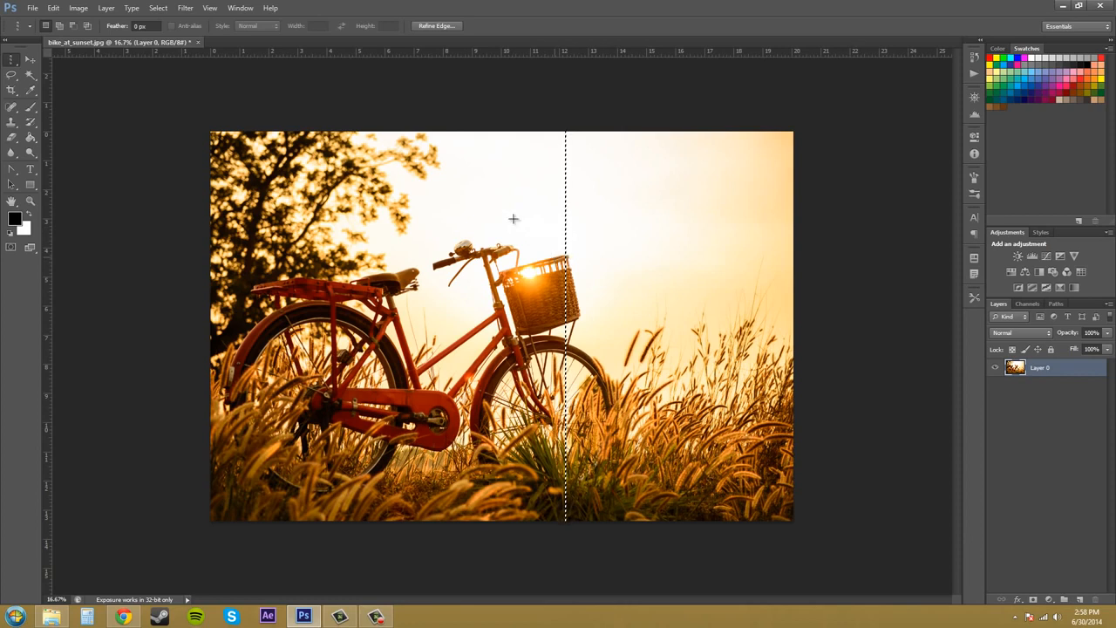
left_click_drag(512, 219, 388, 218)
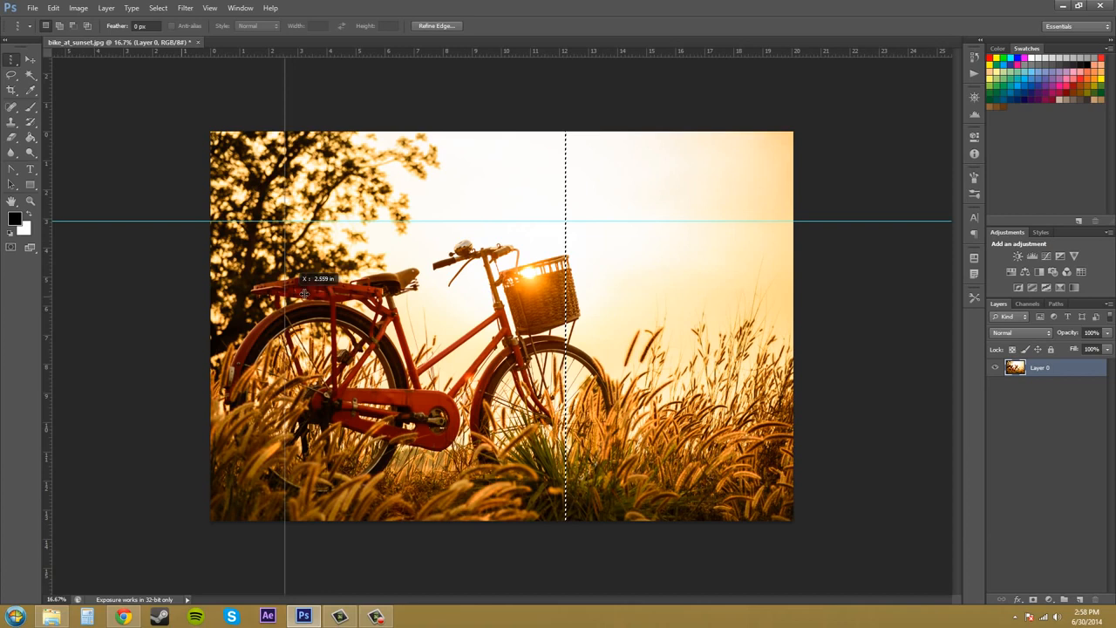
left_click_drag(284, 292, 318, 292)
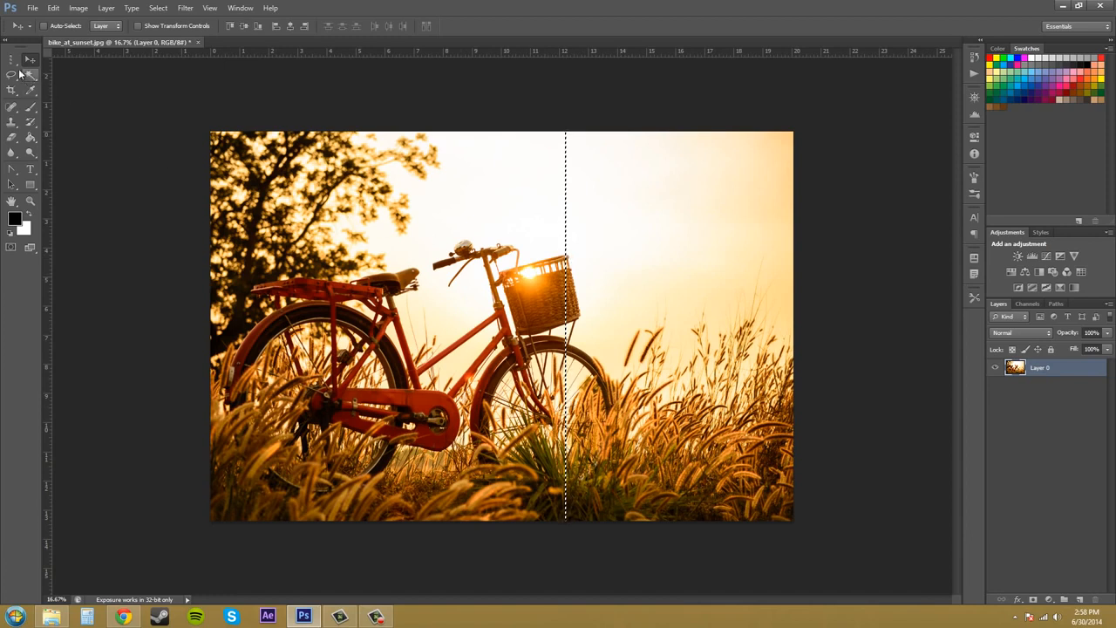
left_click(13, 59)
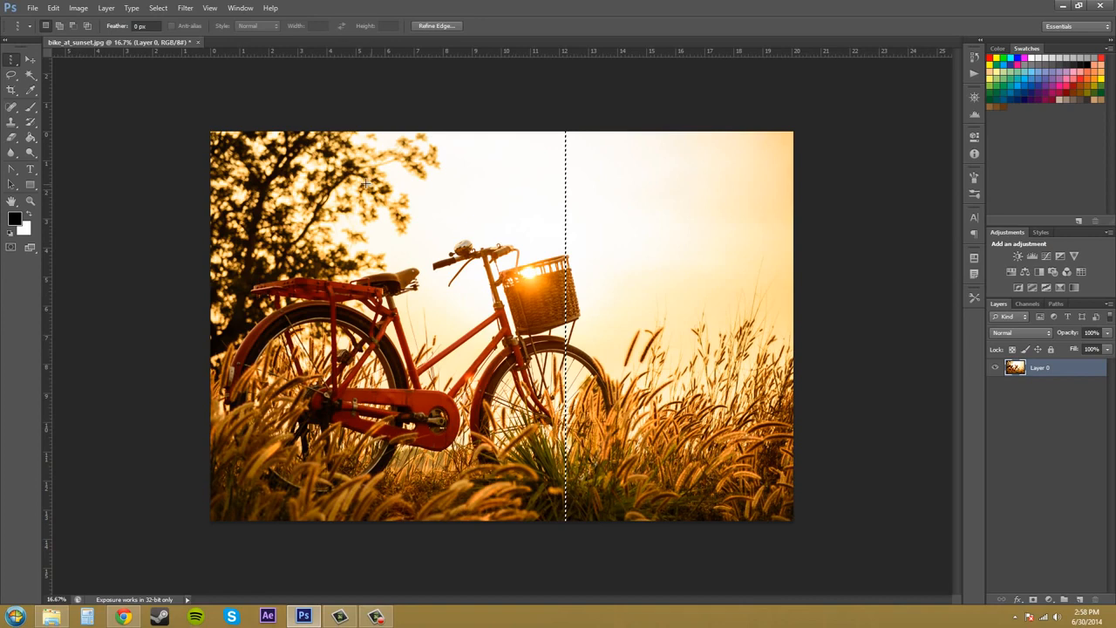
Step: Set the foreground colour to light cyan-blue, hex 00eaff
left_click(14, 219)
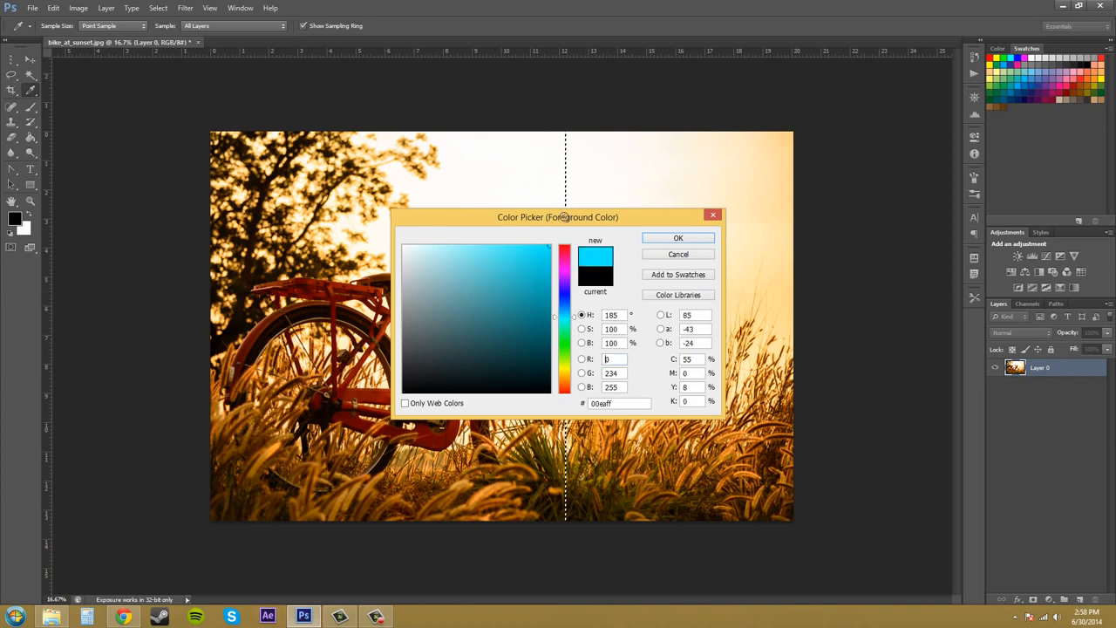
left_click(677, 237)
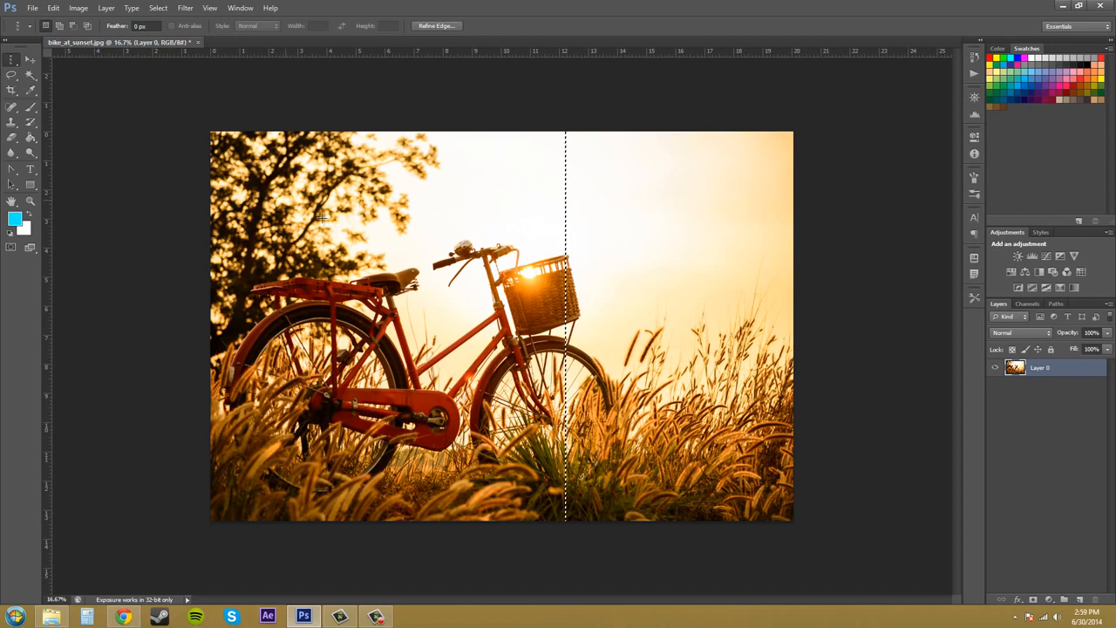
Step: Add Layer 1 and fill the column selection with the cyan foreground colour
left_click(53, 8)
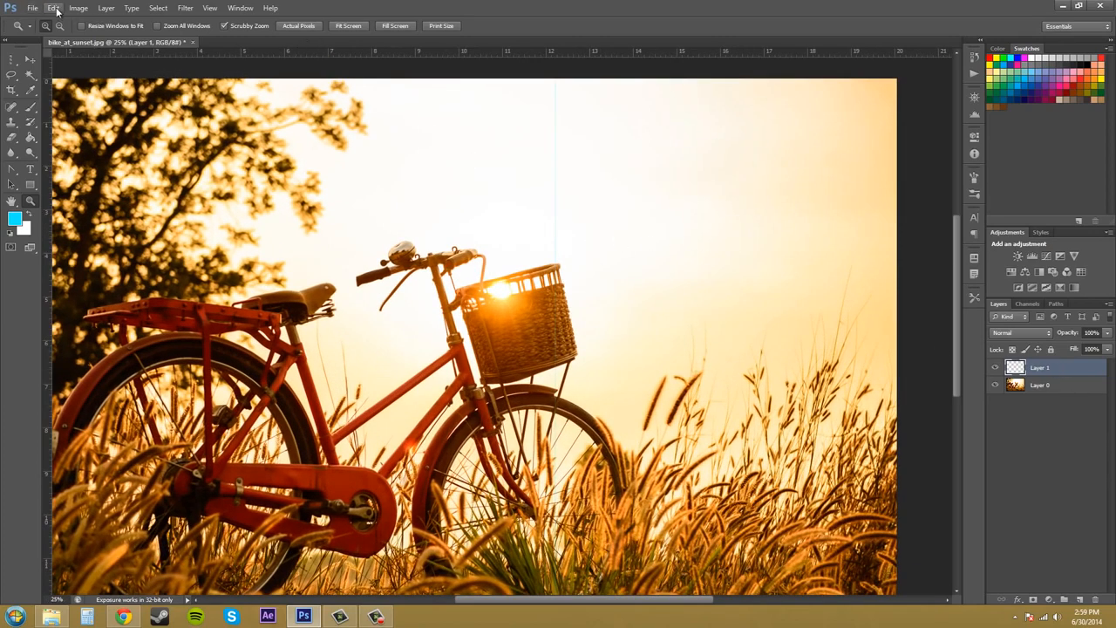
Step: Free Transform the cyan line to 45° rotation and apply it
left_click(53, 8)
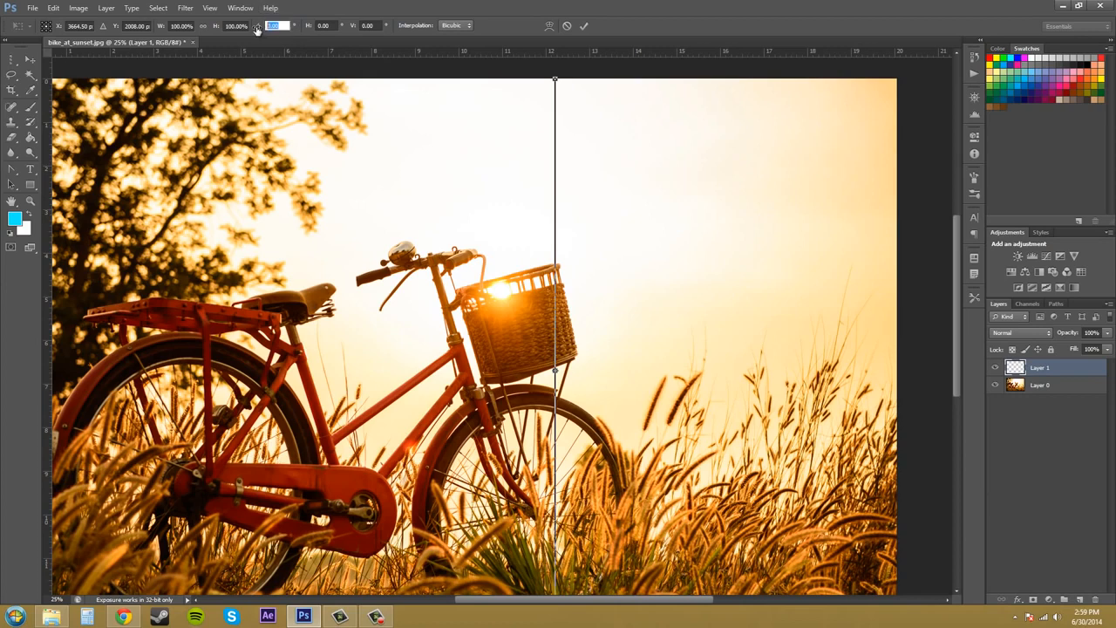
mouse_move(257, 28)
type("45")
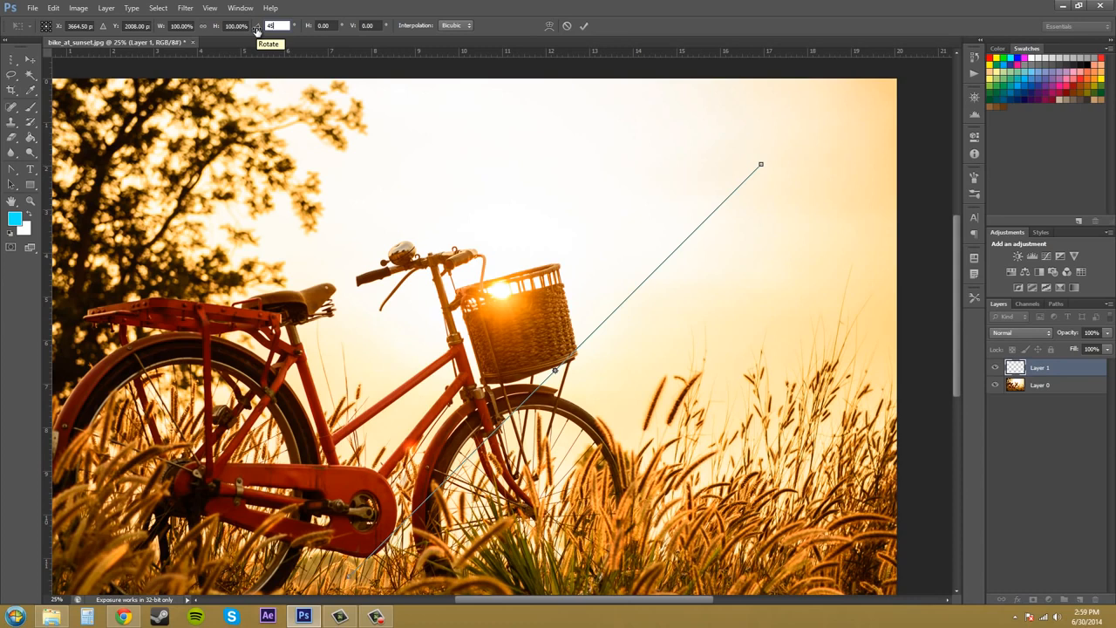
mouse_move(728, 153)
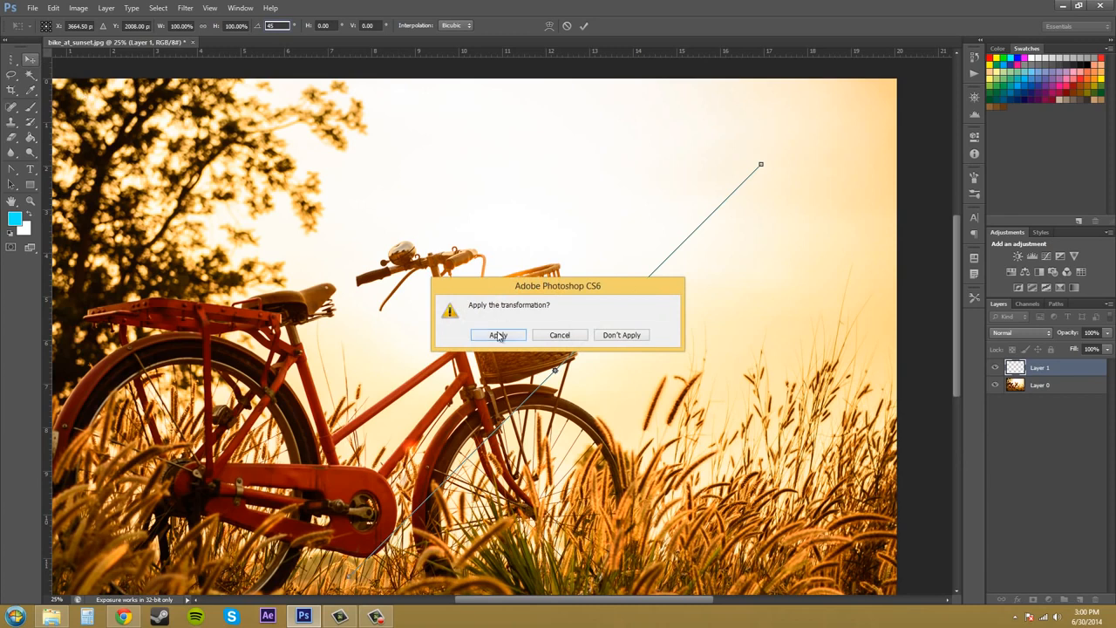
left_click(498, 335)
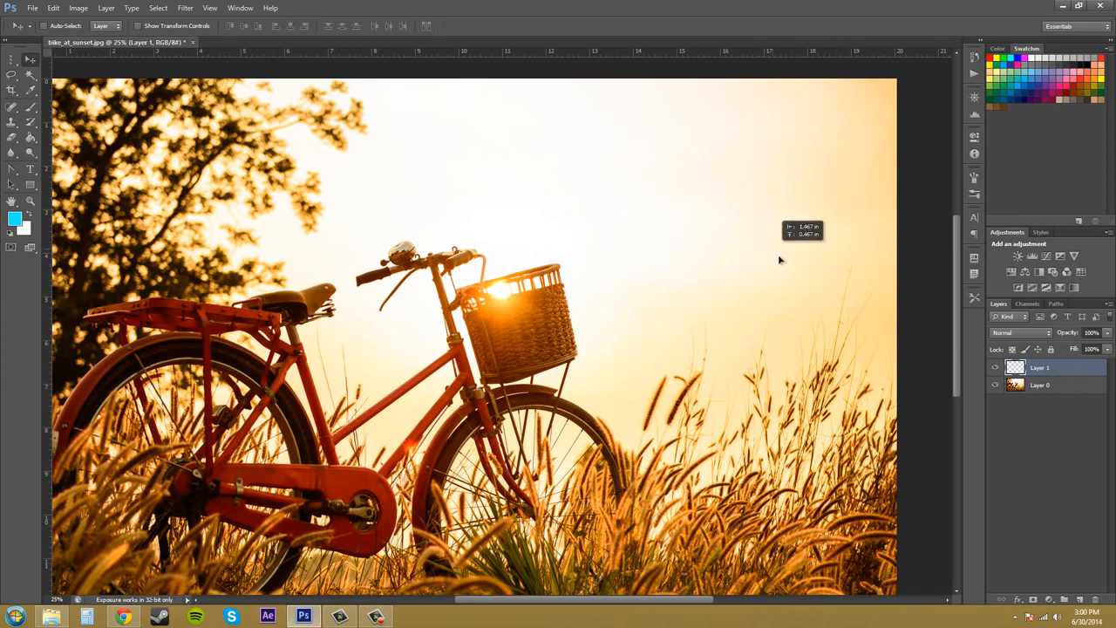
mouse_move(645, 223)
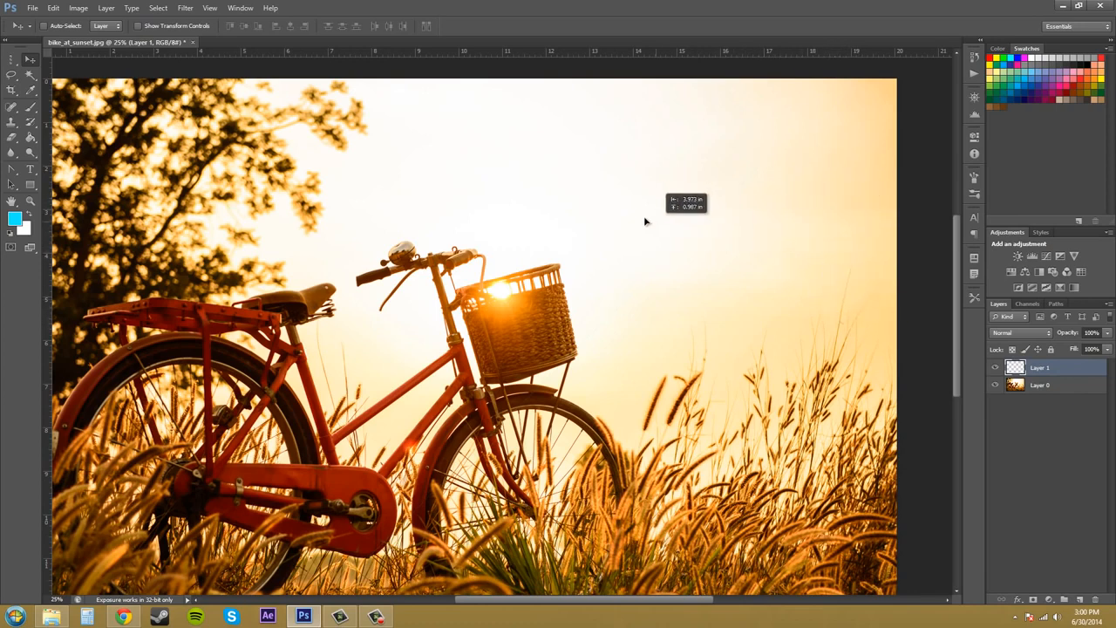
mouse_move(565, 235)
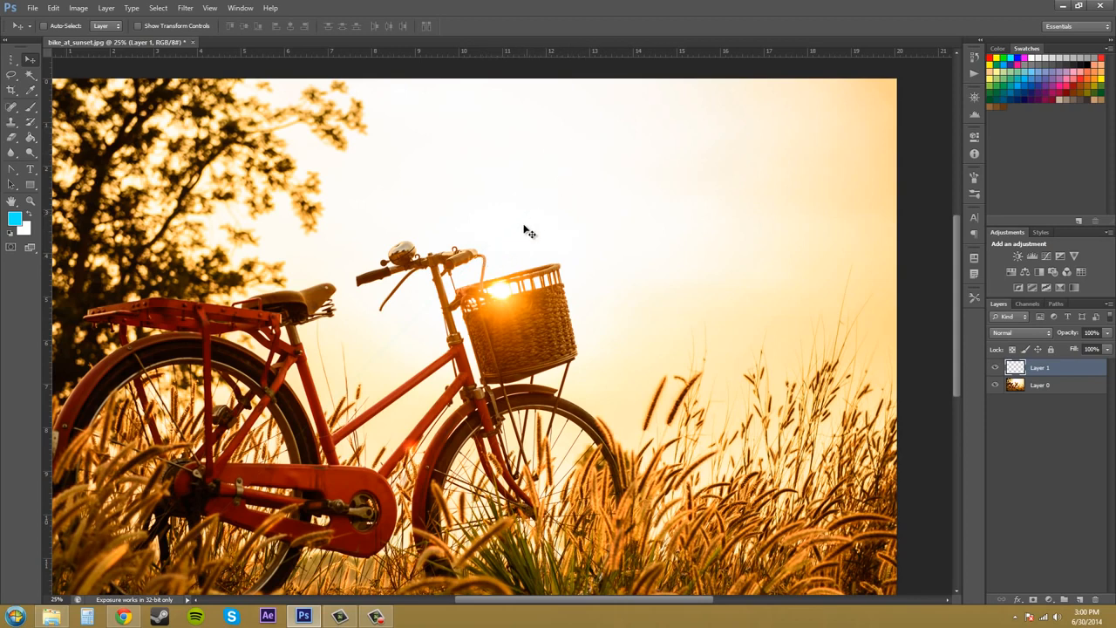
mouse_move(546, 188)
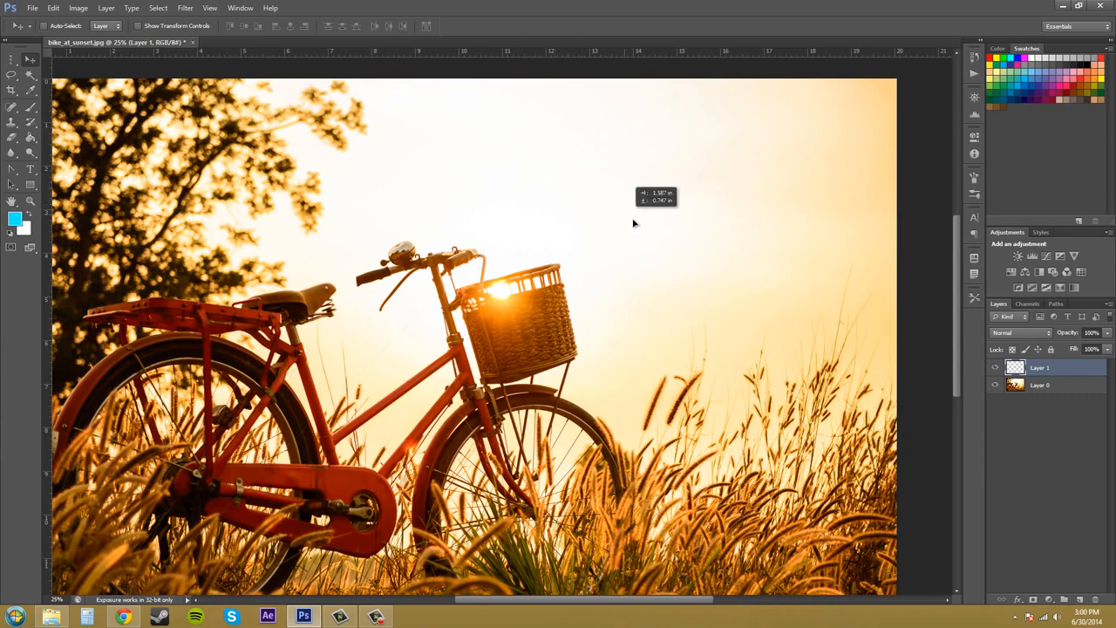
mouse_move(713, 265)
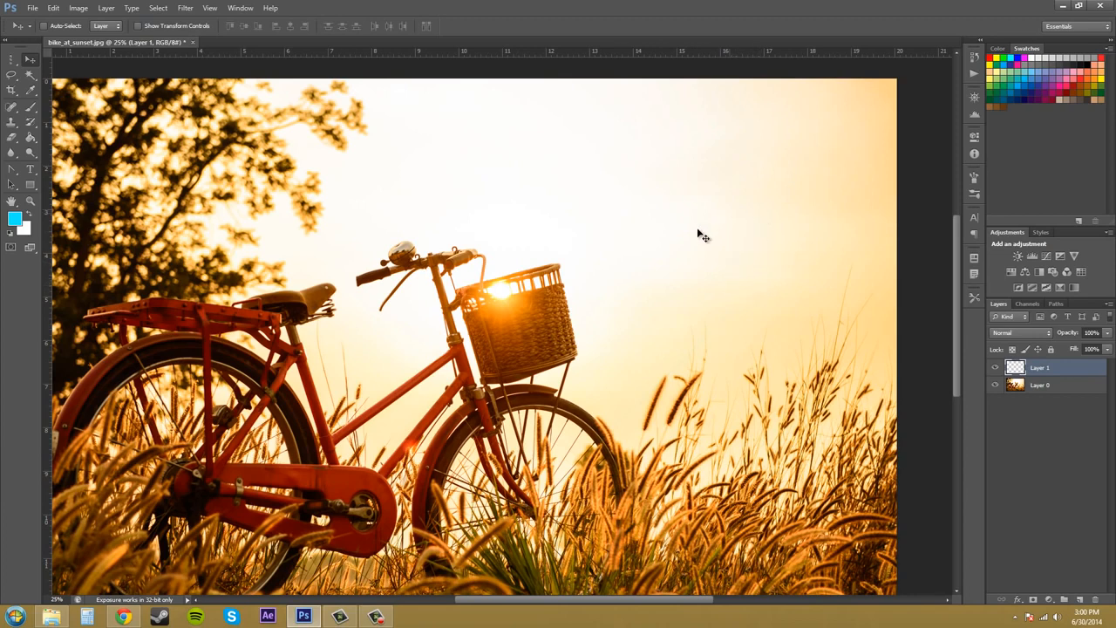
mouse_move(600, 364)
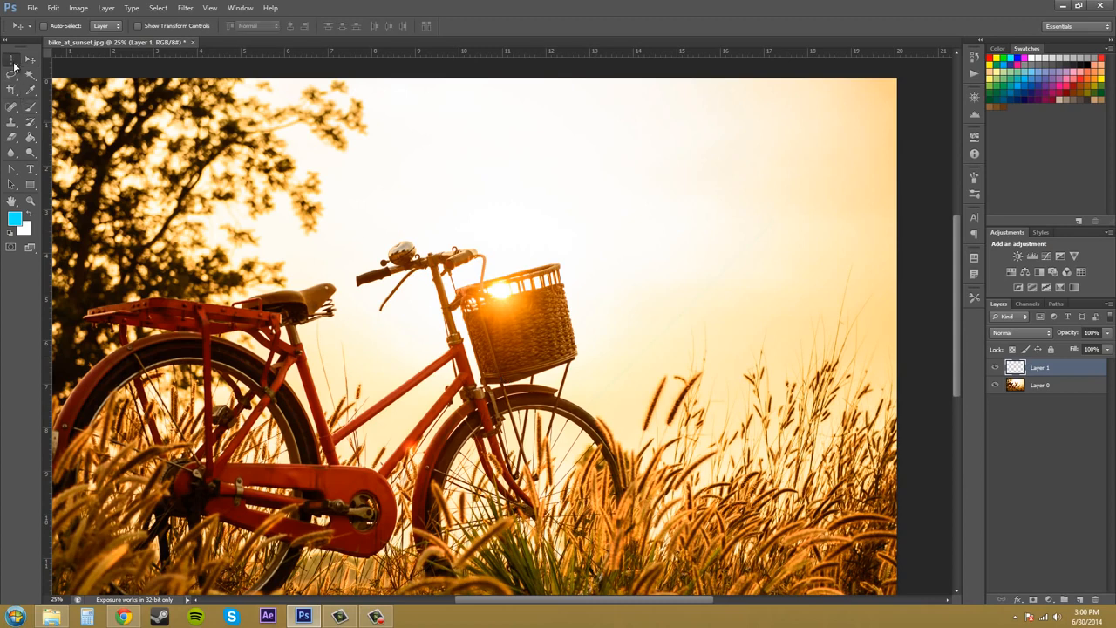
Step: Make a one-pixel row selection across the upper sky, then switch to the Move tool
left_click(12, 74)
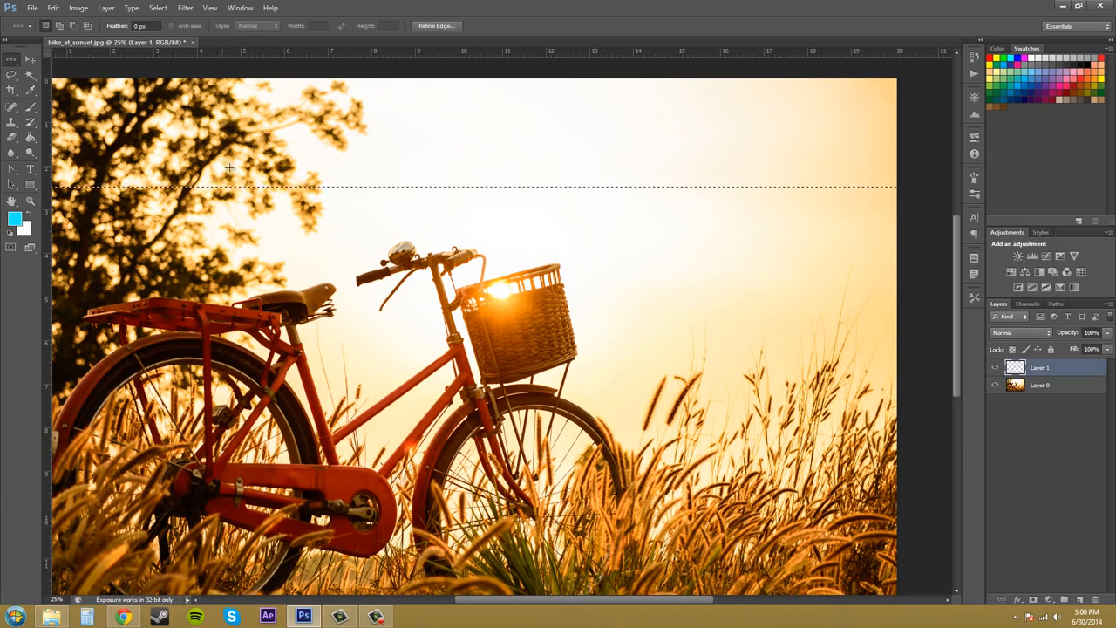
mouse_move(517, 193)
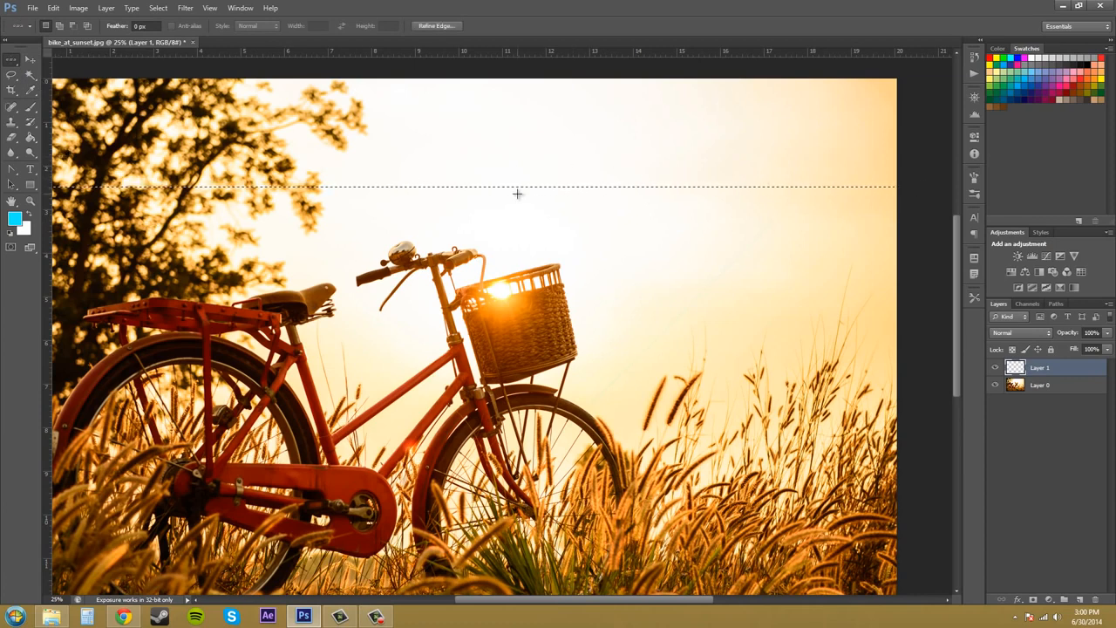
mouse_move(540, 194)
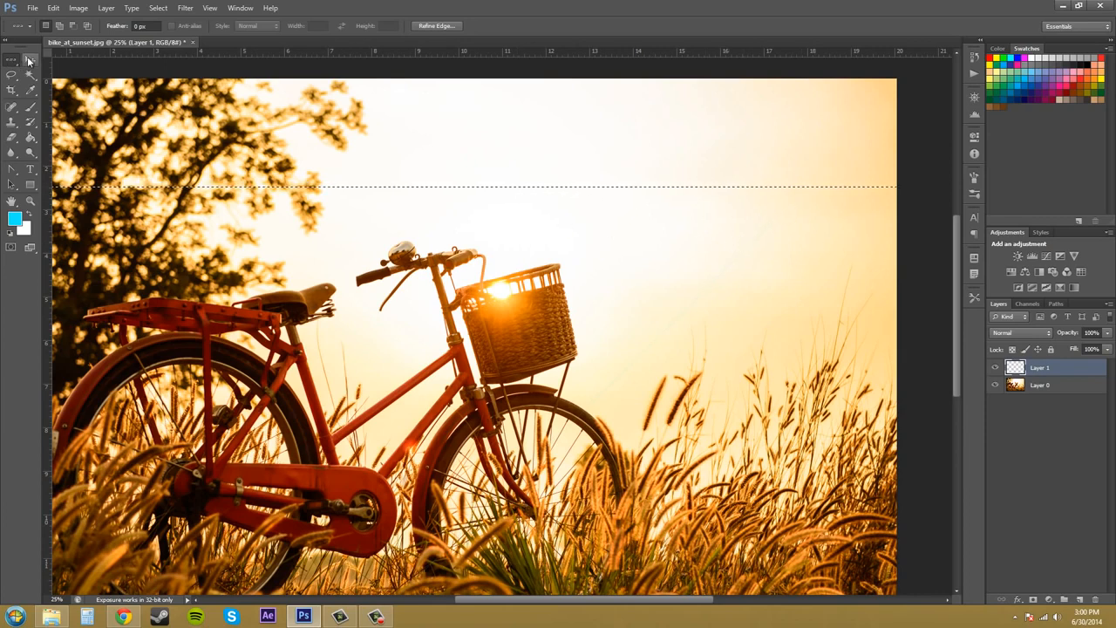
left_click(12, 60)
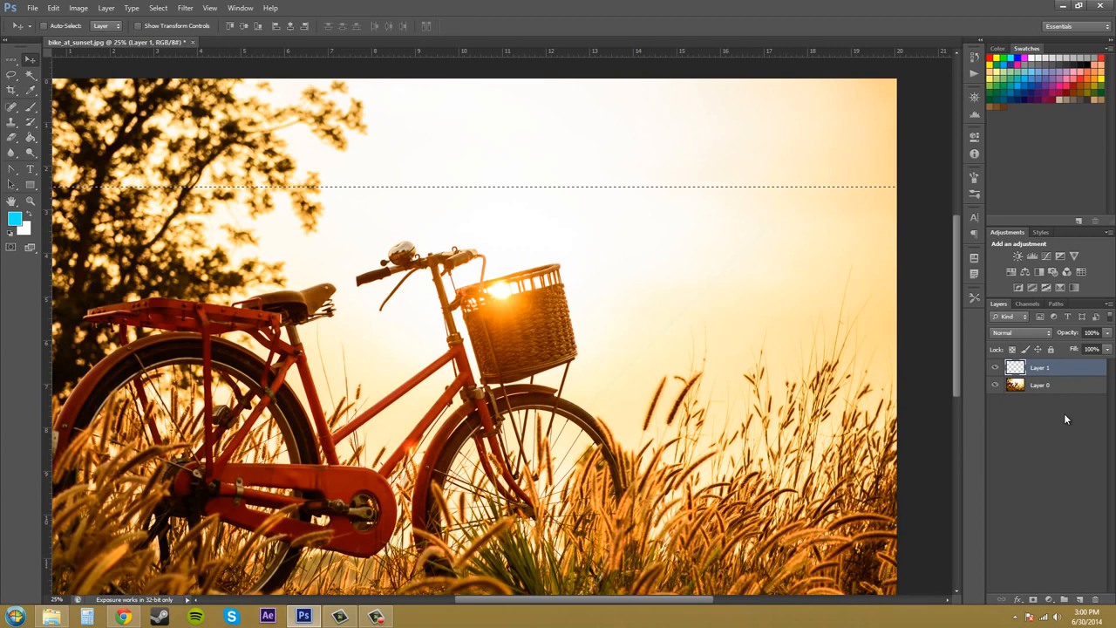